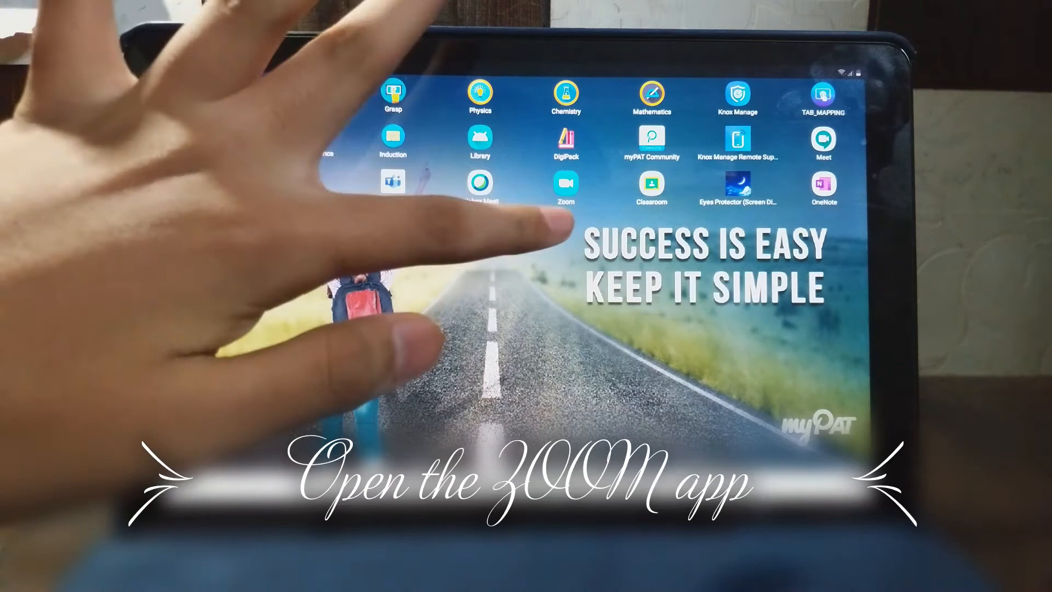
- Launch Zoom Cloud Meetings from its icon on the Android home screen
click(566, 182)
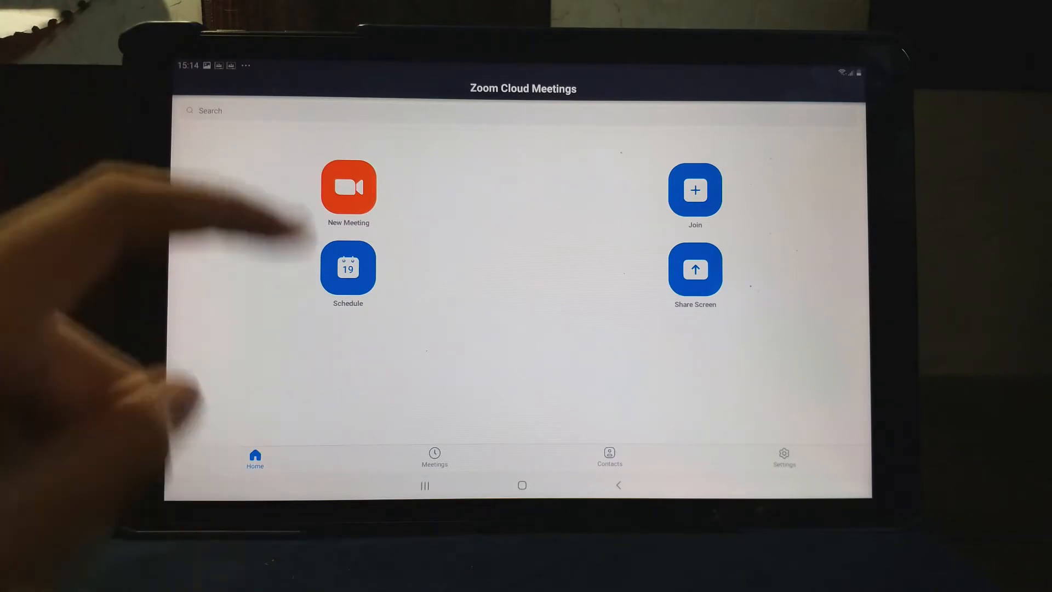
- Start a New Meeting with video off using the personal meeting ID
click(347, 186)
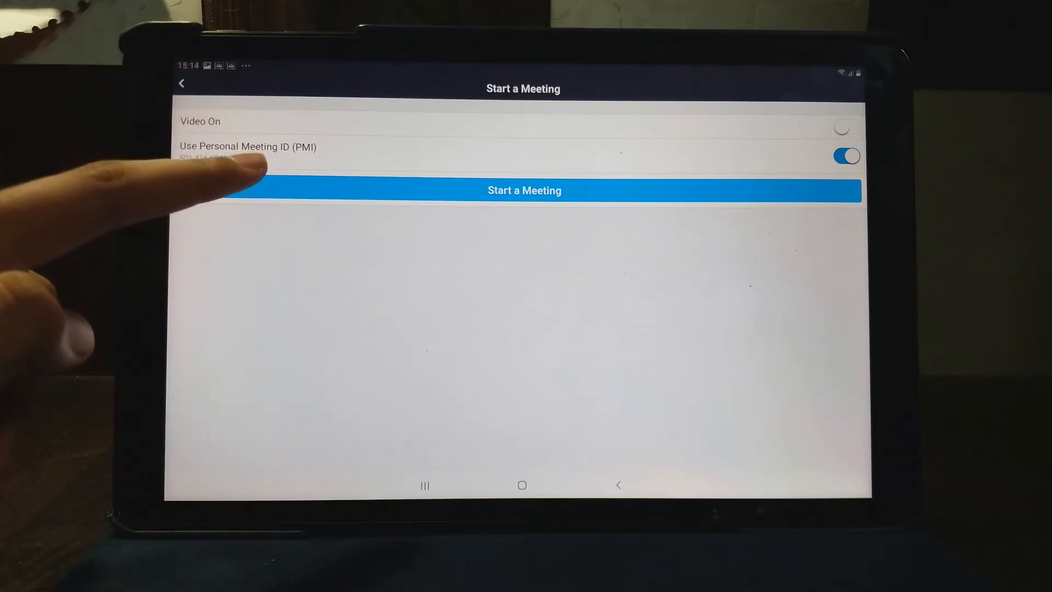
click(524, 190)
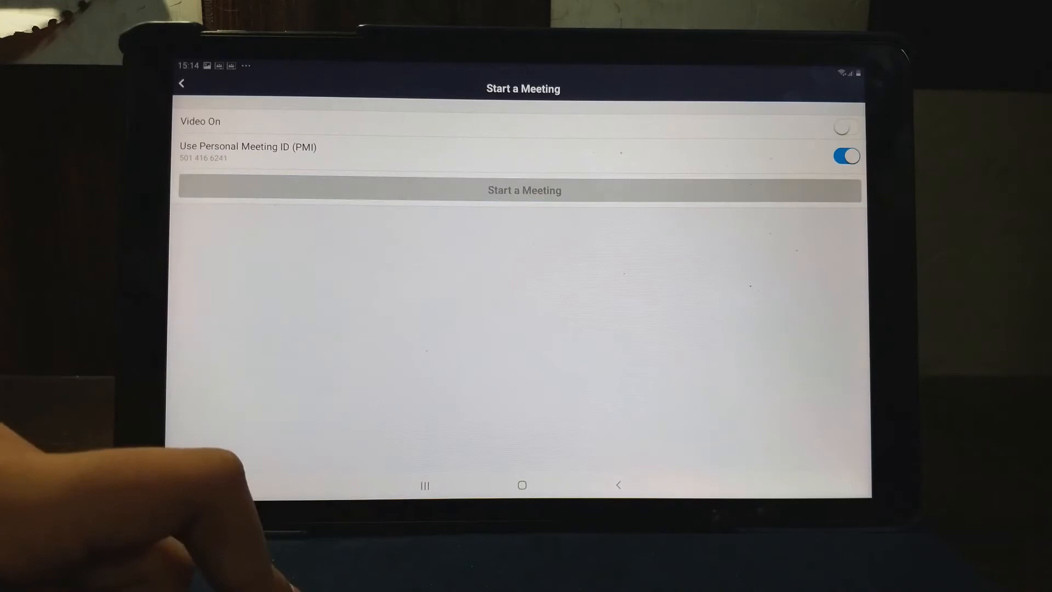
click(522, 190)
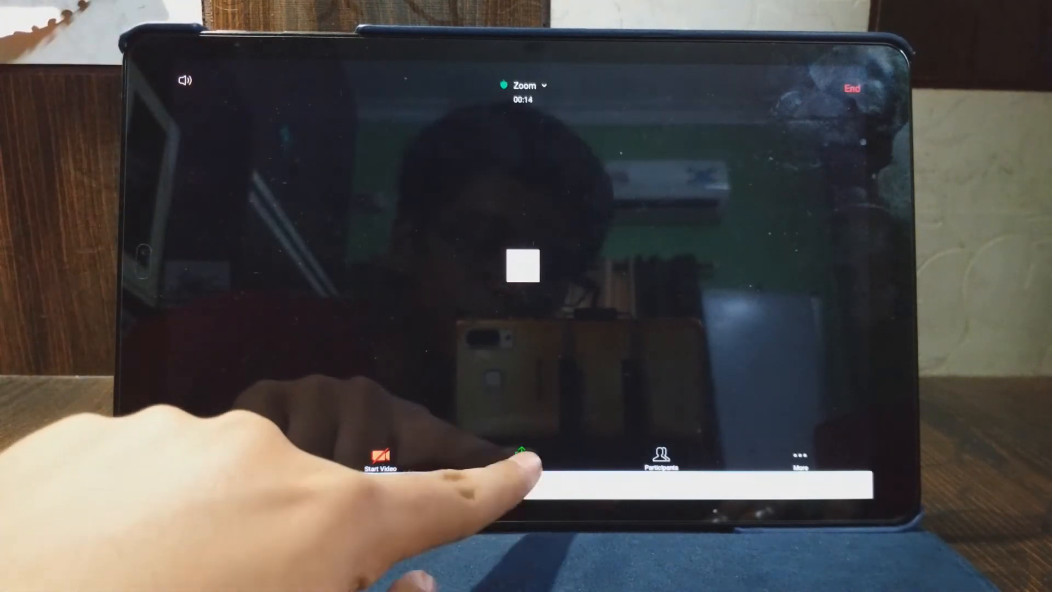
- Choose Photo from the meeting's Share options to open the image picker
click(522, 456)
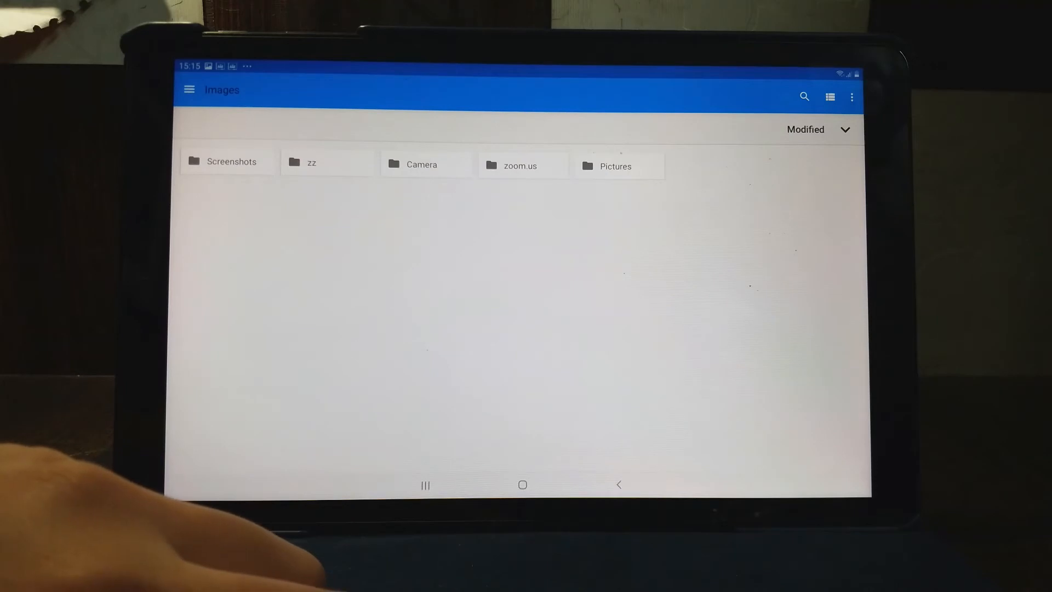
- Open an image folder and share the textbook page photo
click(421, 164)
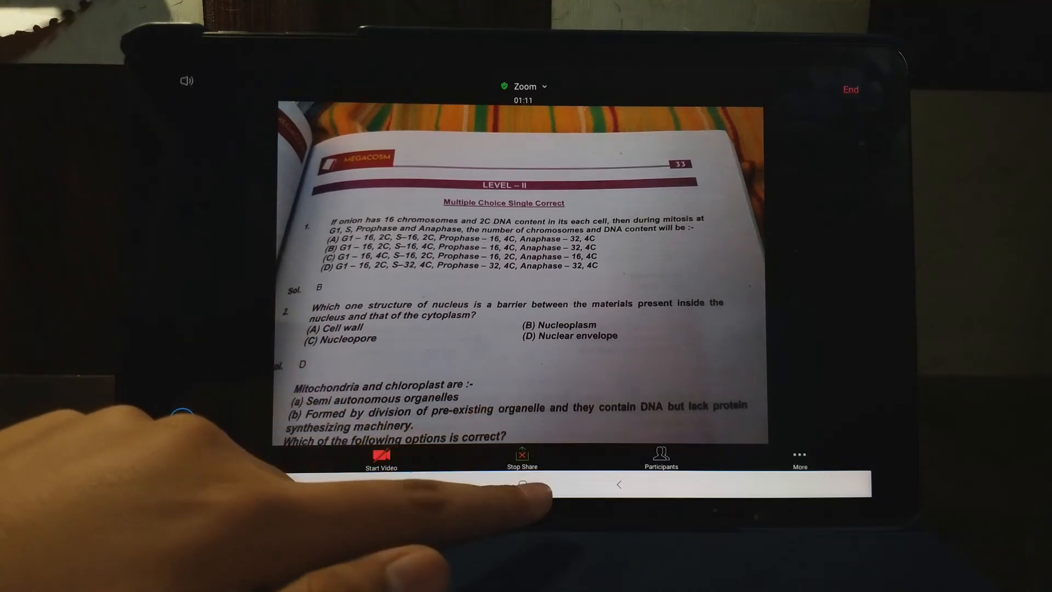
- Stop sharing the textbook photo and reopen the photo picker
click(522, 460)
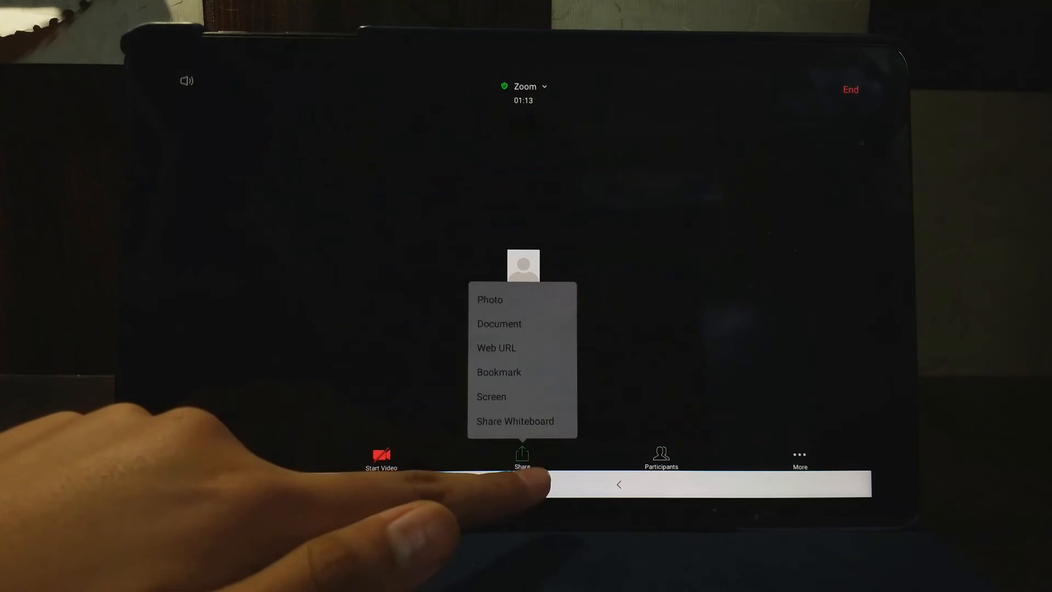
click(490, 299)
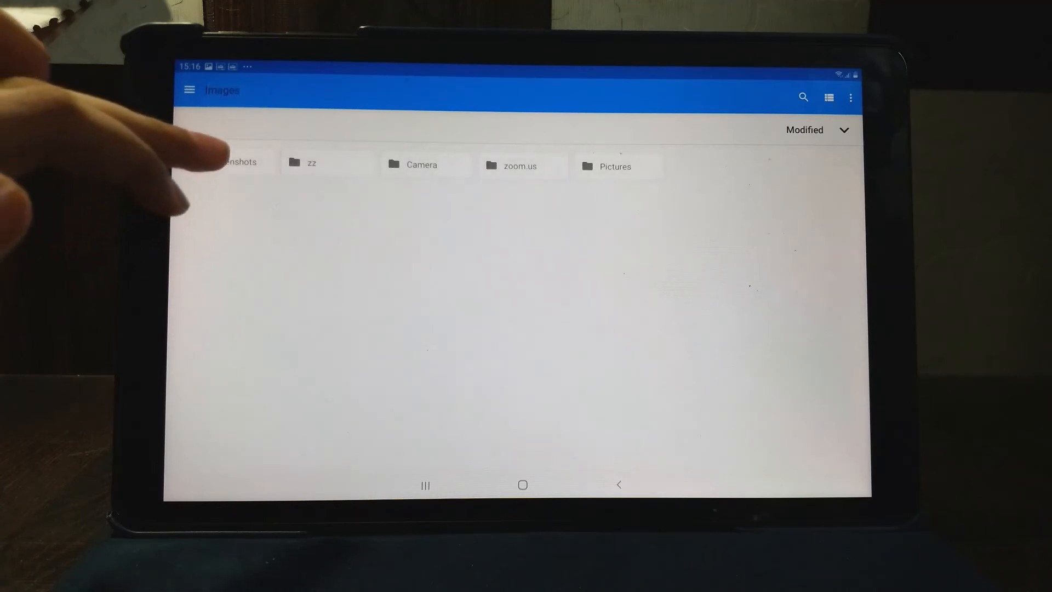
- Share a screenshot from the Screenshots folder, then bring up the End meeting options
click(240, 162)
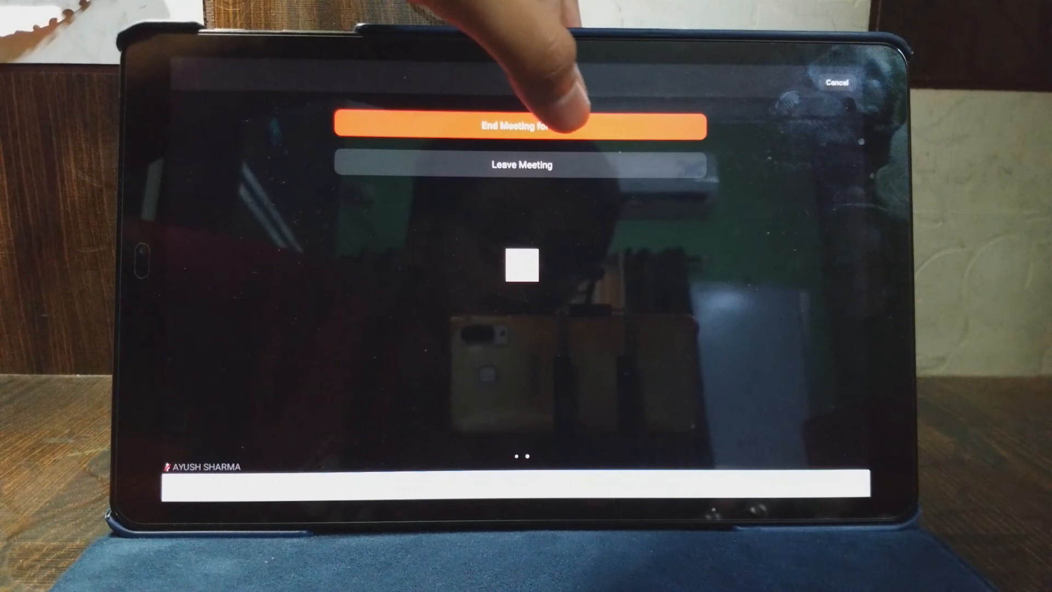
- End the meeting for all participants and go back to Zoom's home page
click(522, 125)
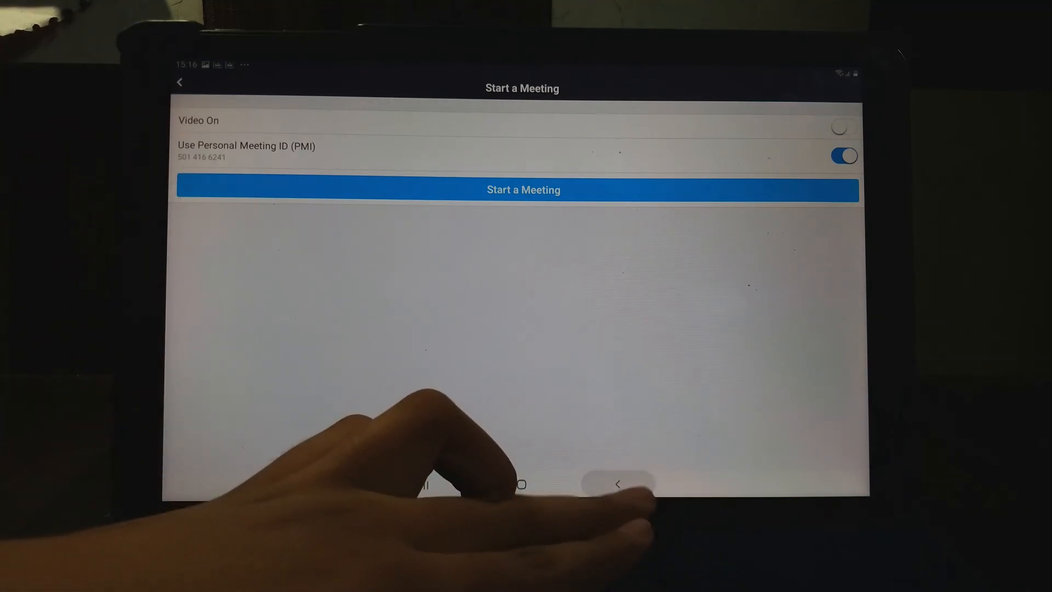
click(179, 82)
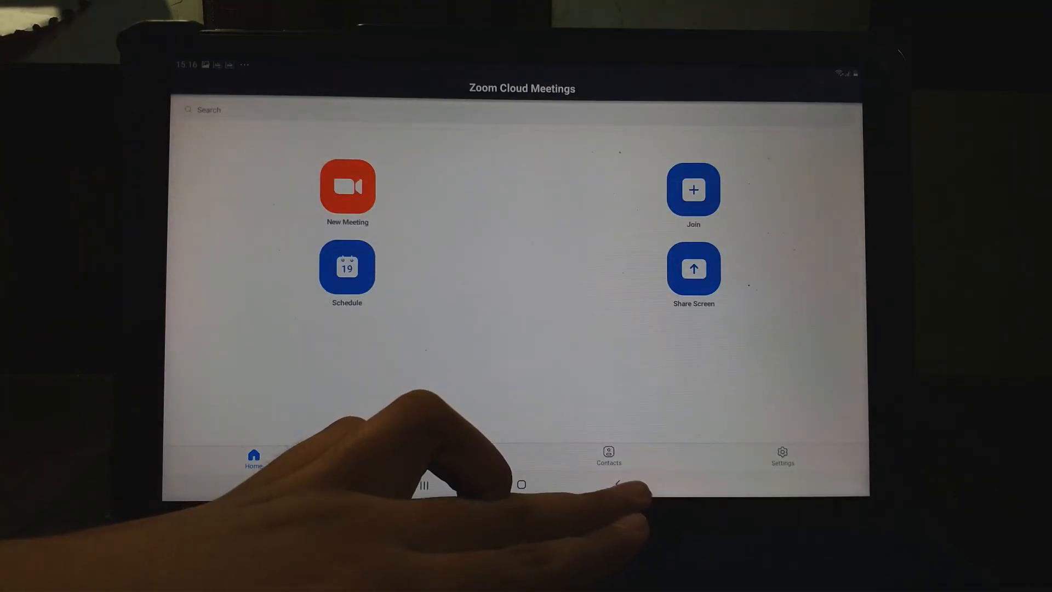